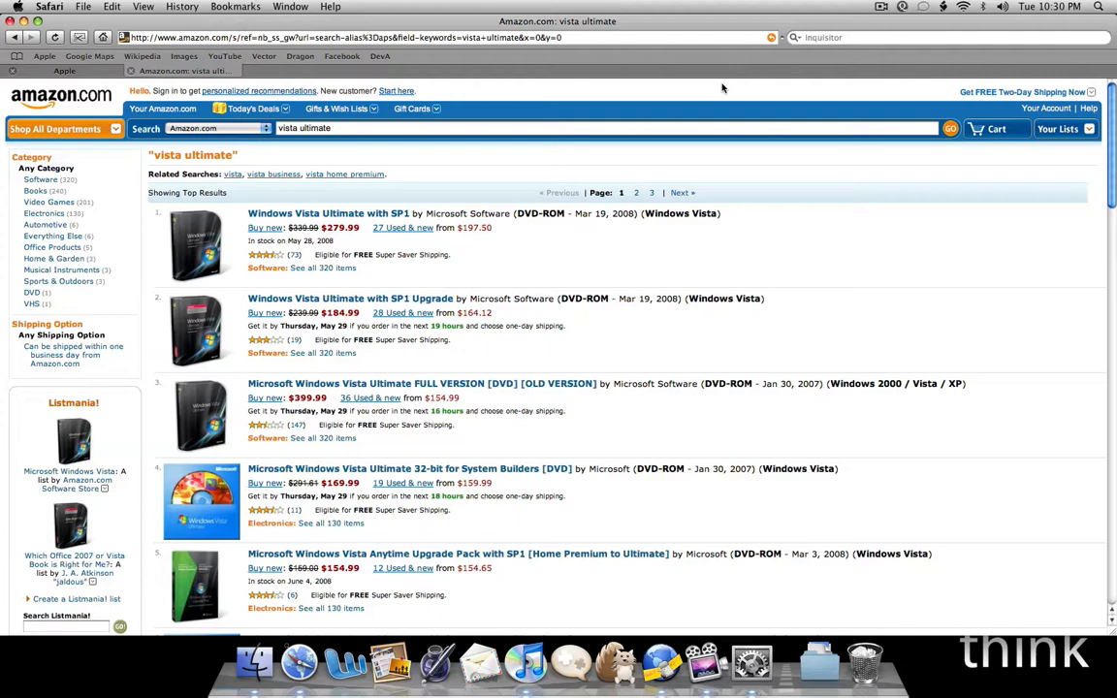
mouse_move(376, 235)
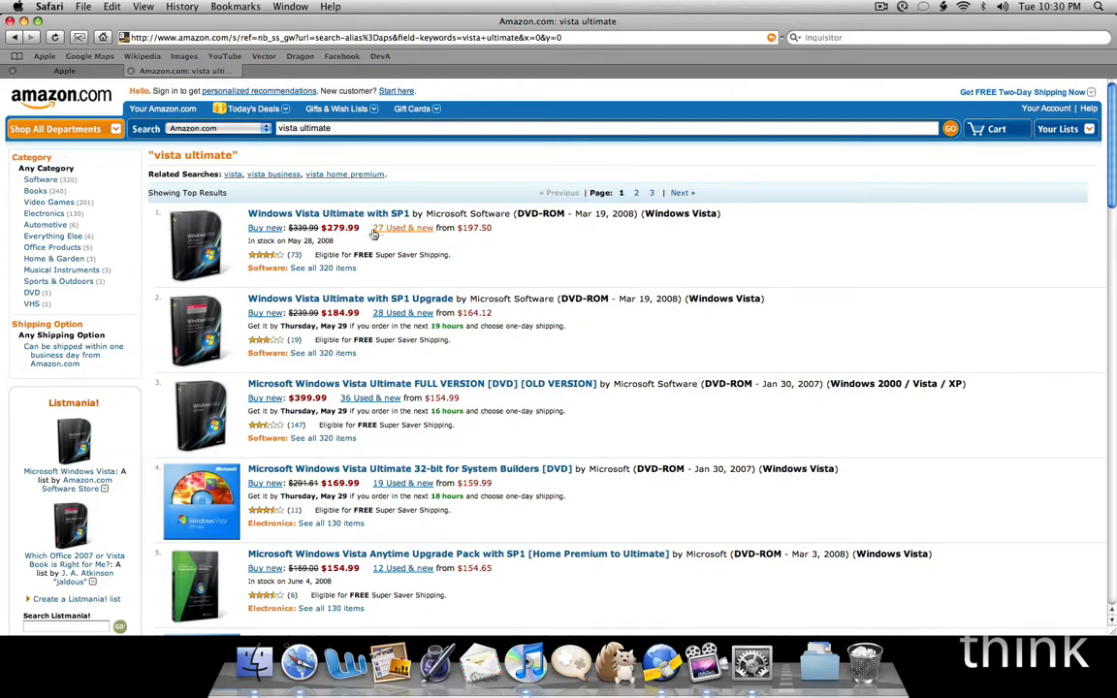
mouse_move(350, 241)
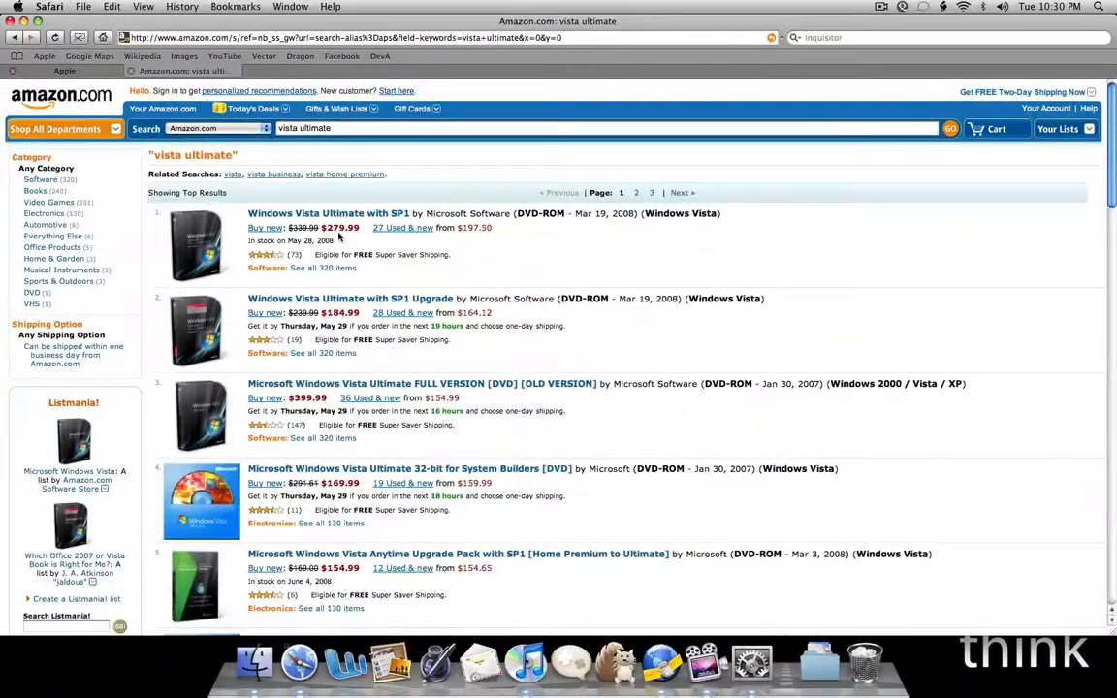
Search apple.com for 'wall' and open the Wallsaver 2.2.2 download page from the suggestions.
click(64, 70)
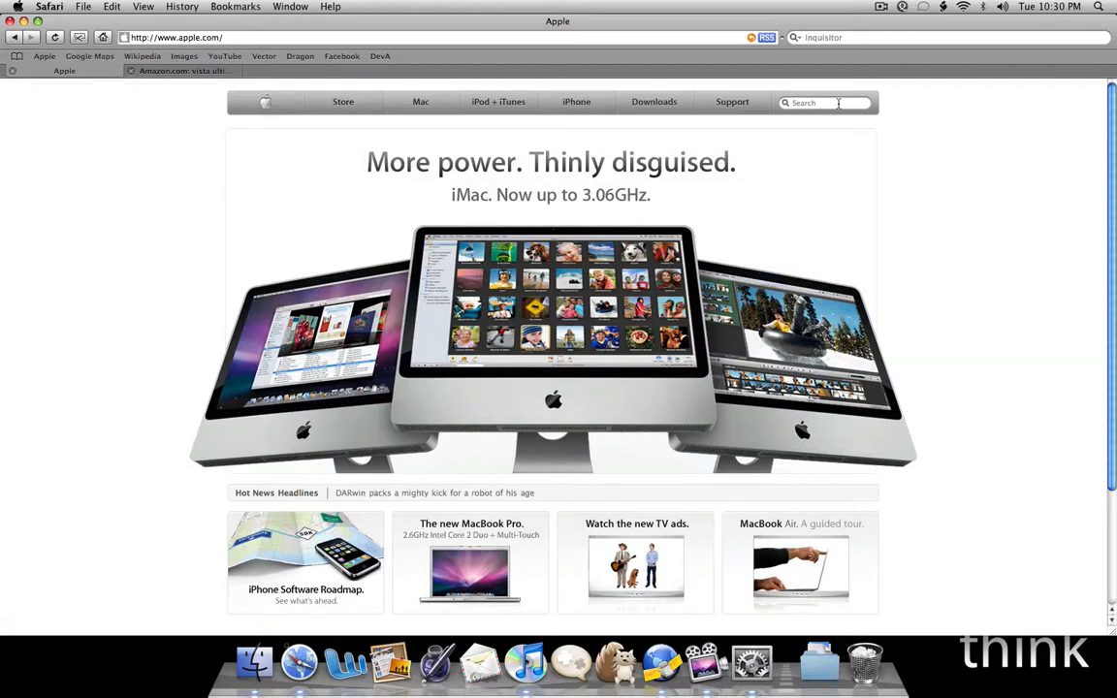
click(824, 103)
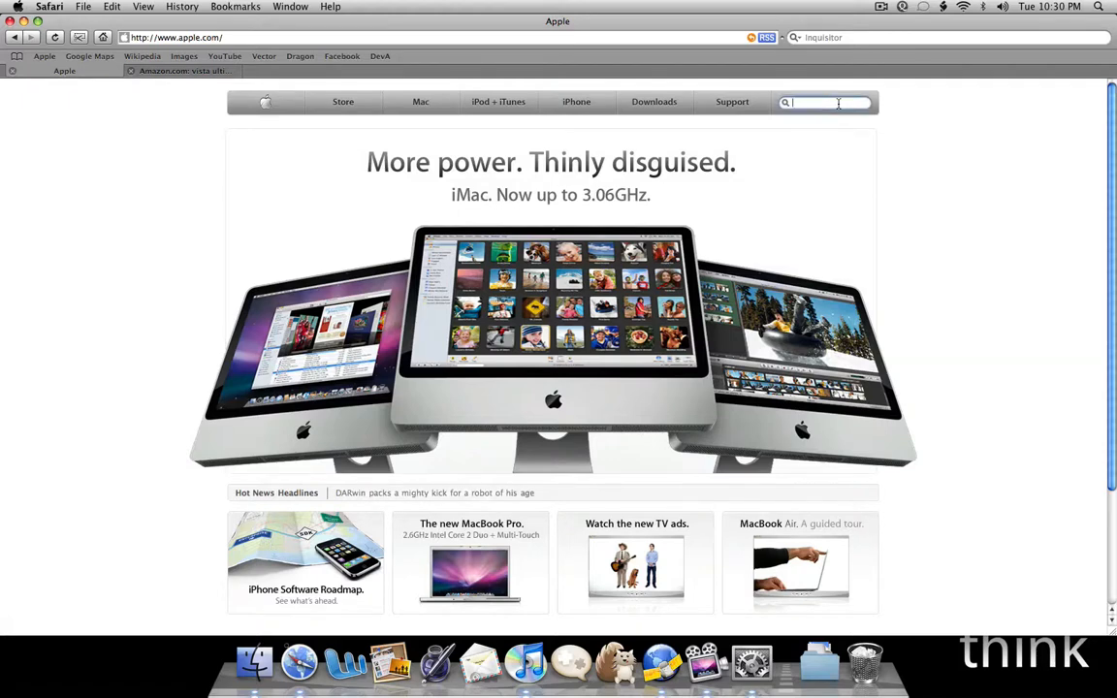
text(wall)
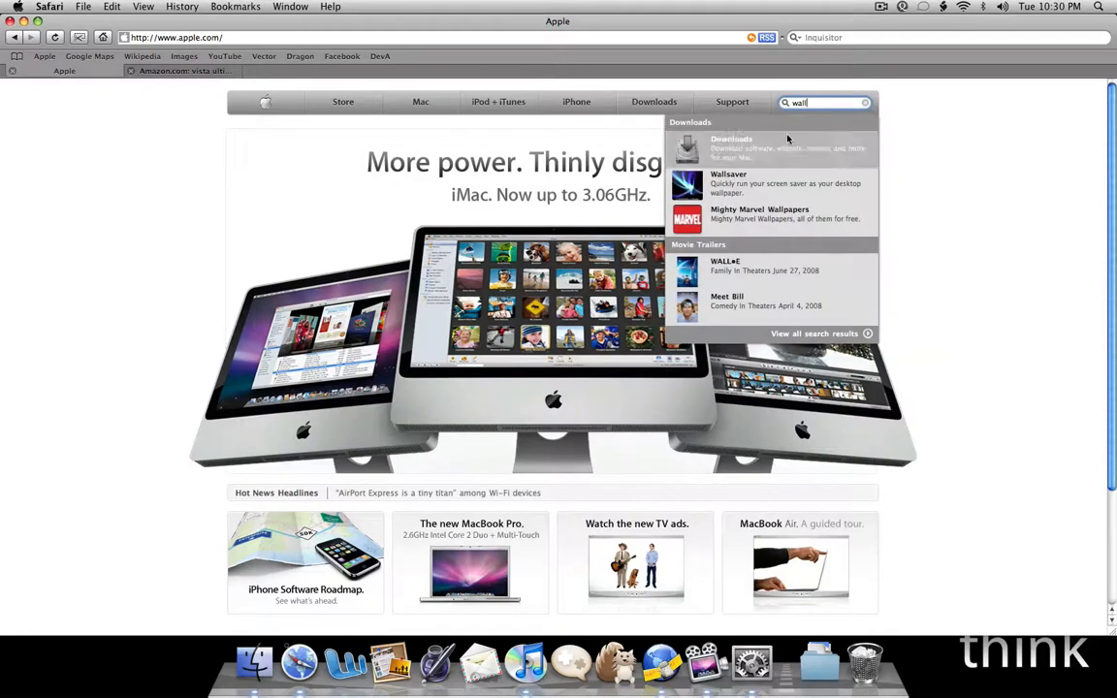
click(729, 185)
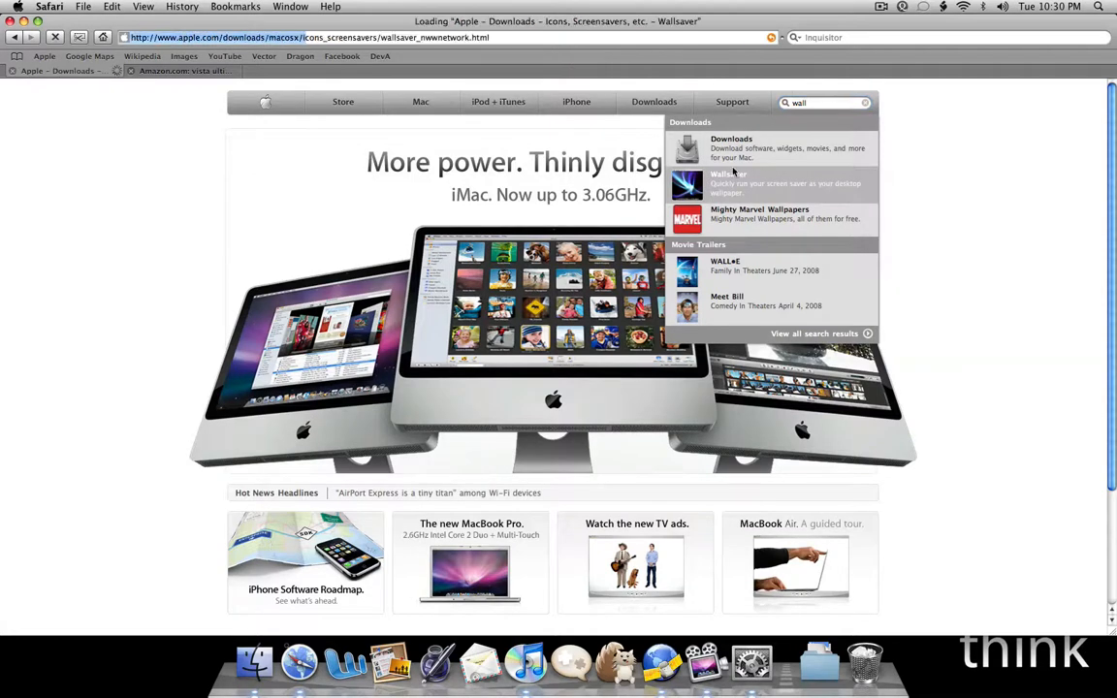
click(729, 183)
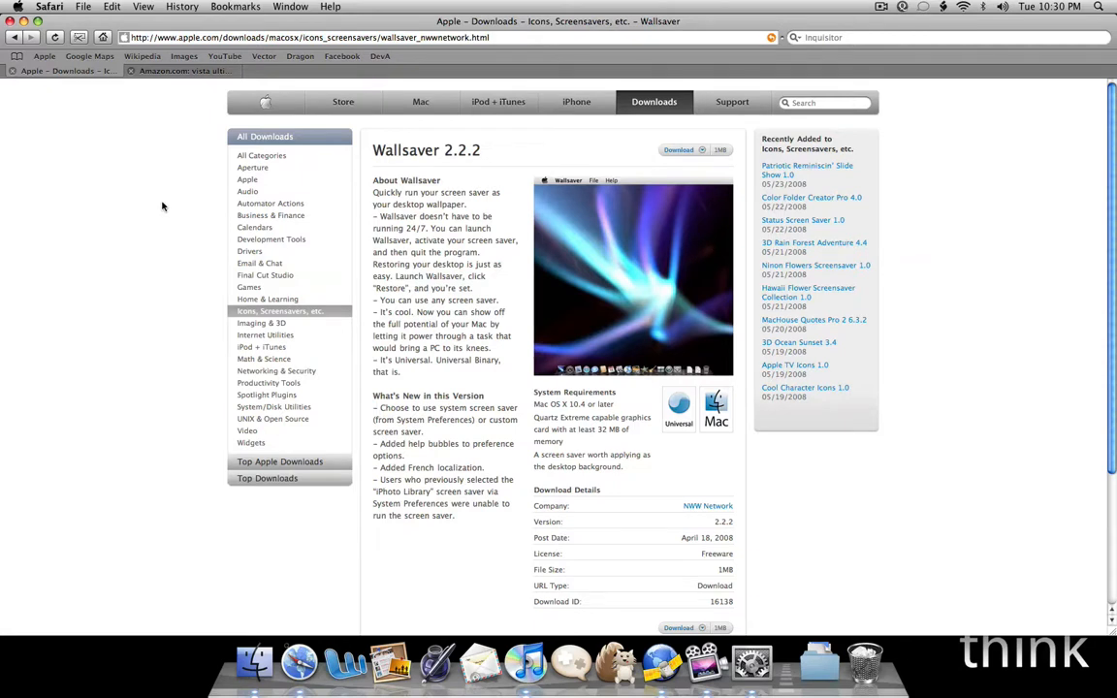
mouse_move(657, 274)
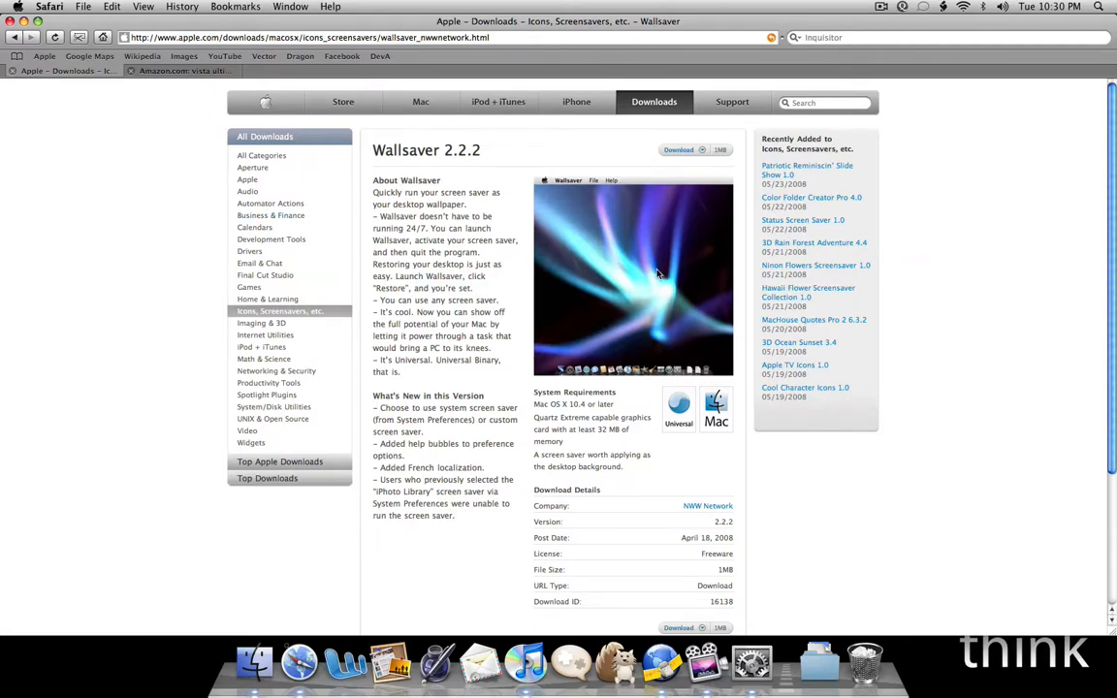
mouse_move(457, 231)
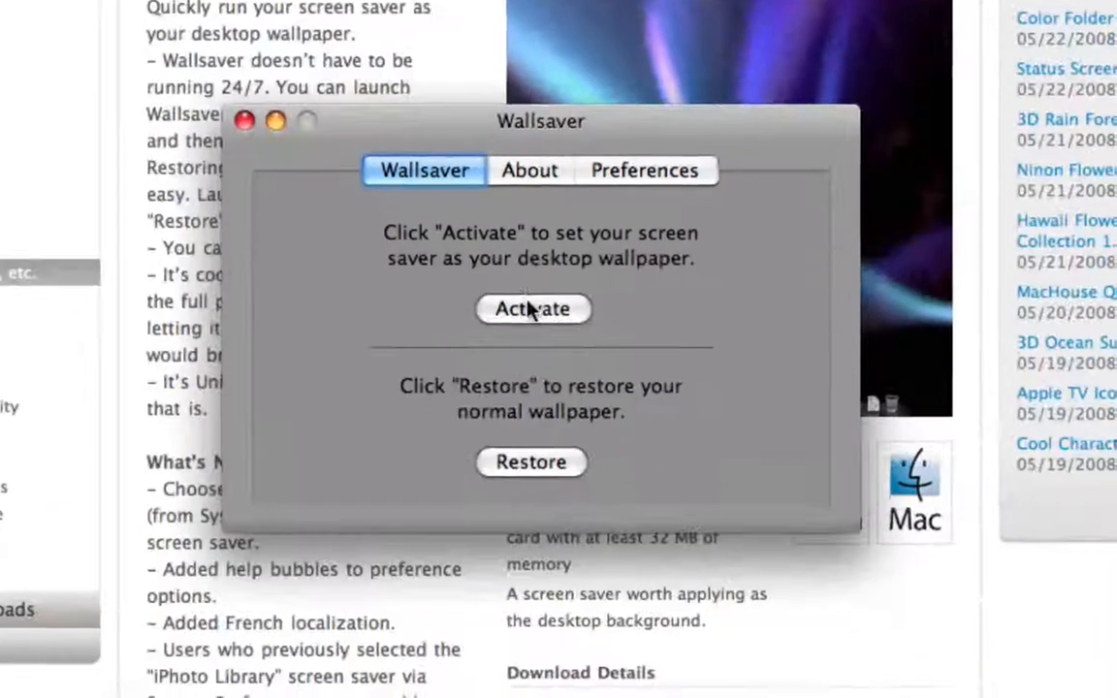
Check the Preferences show Hyperspace as the chosen screen saver, then return to the Activate/Restore panel.
click(644, 171)
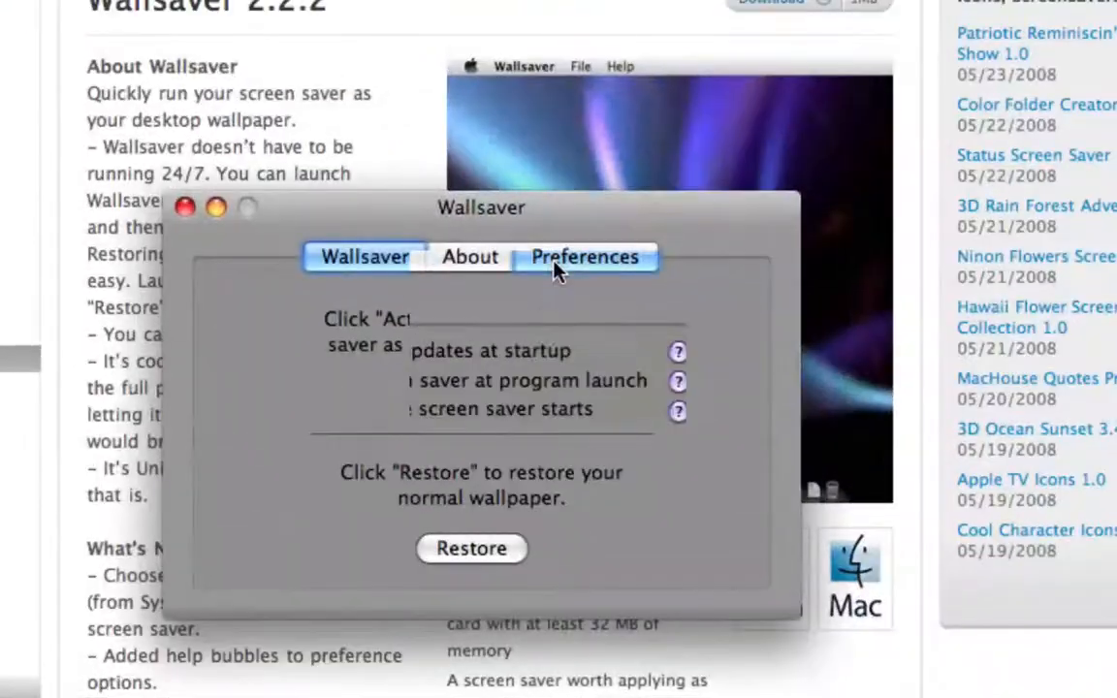
click(586, 256)
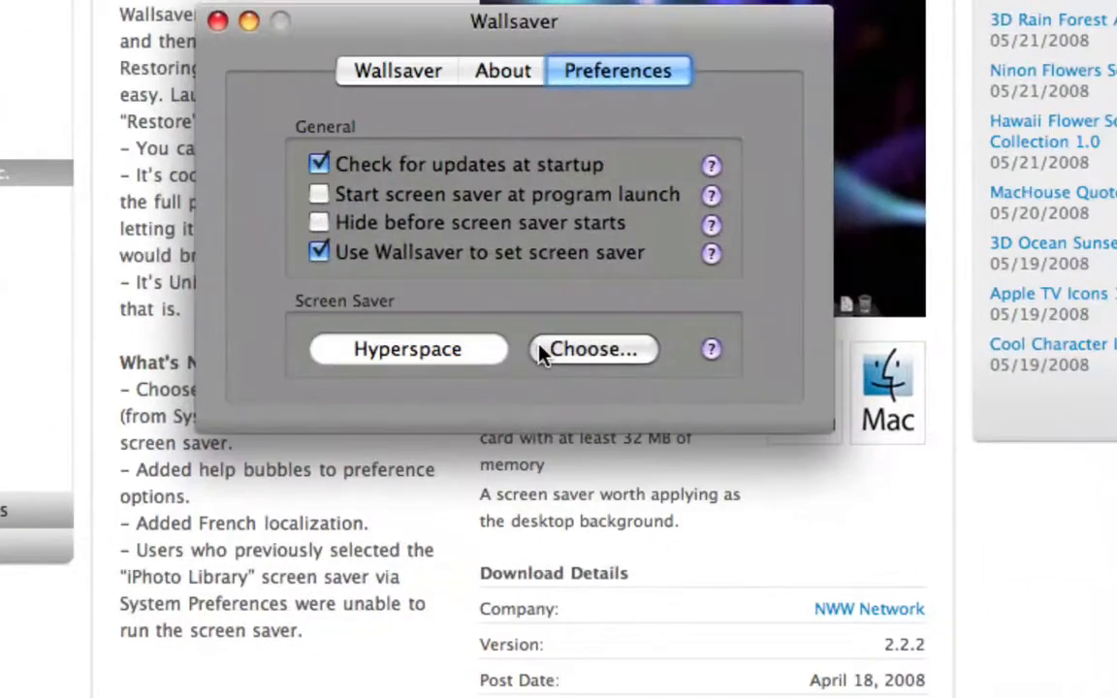
click(593, 349)
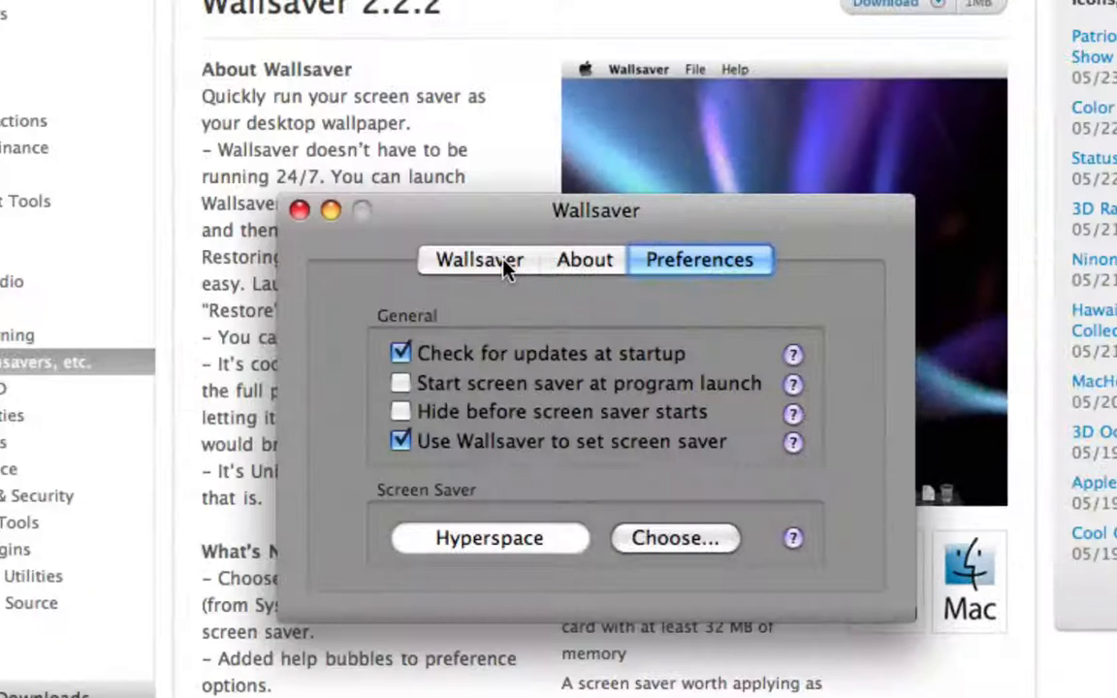
click(479, 259)
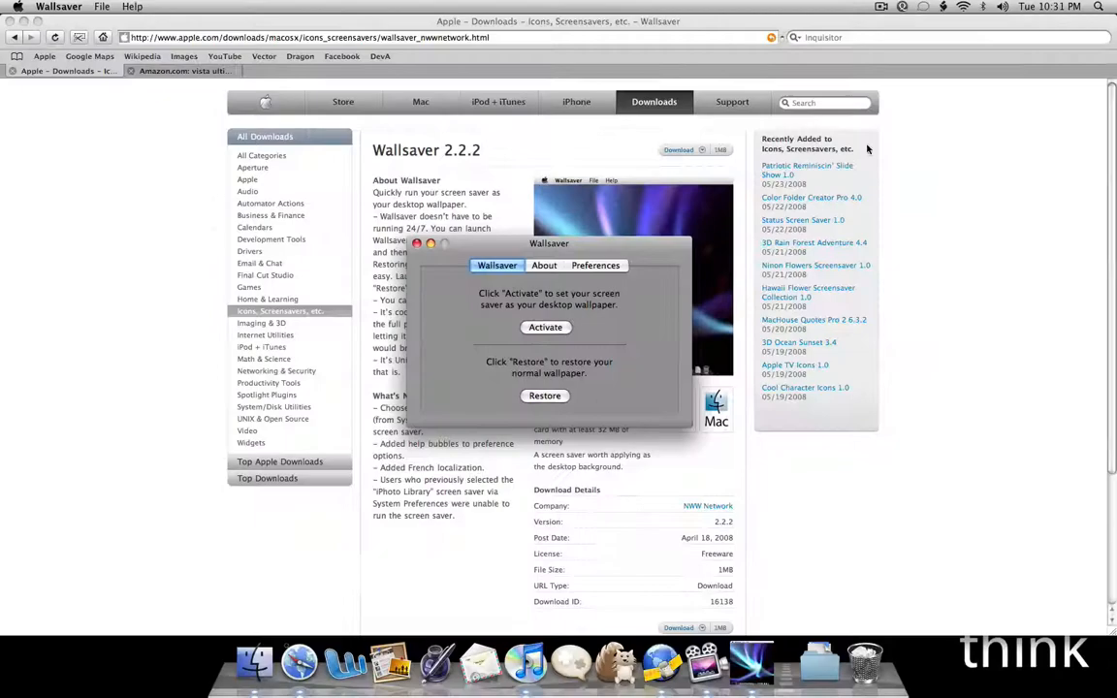
Choose Anèmona as the screen saver in Preferences and activate it as the desktop background.
click(545, 326)
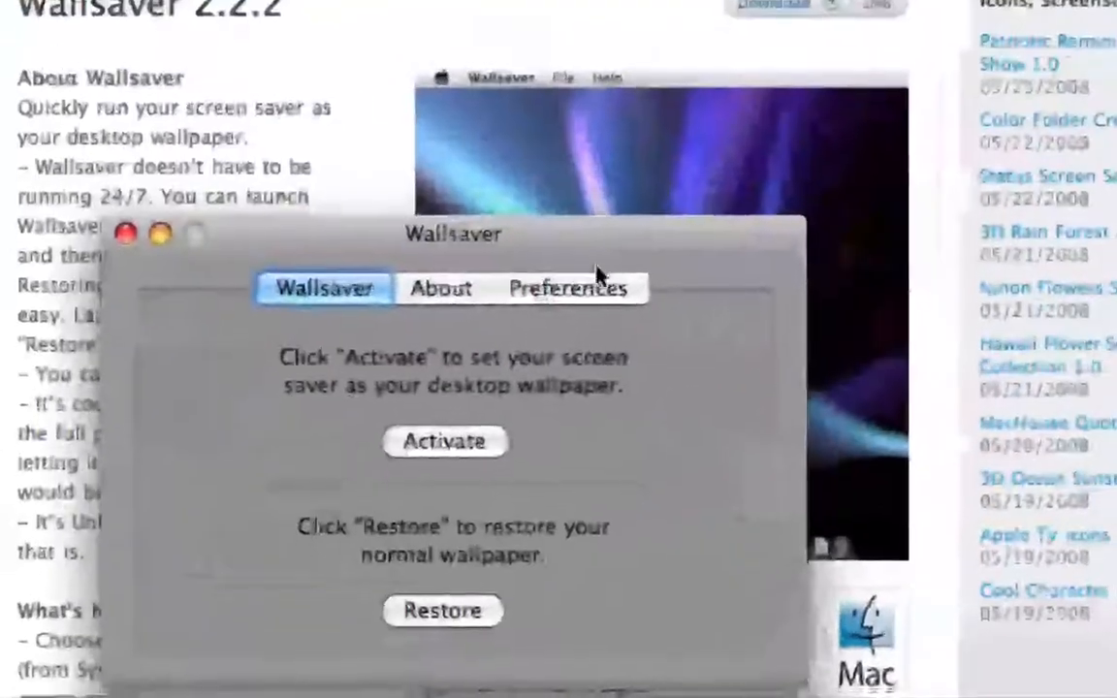
click(566, 287)
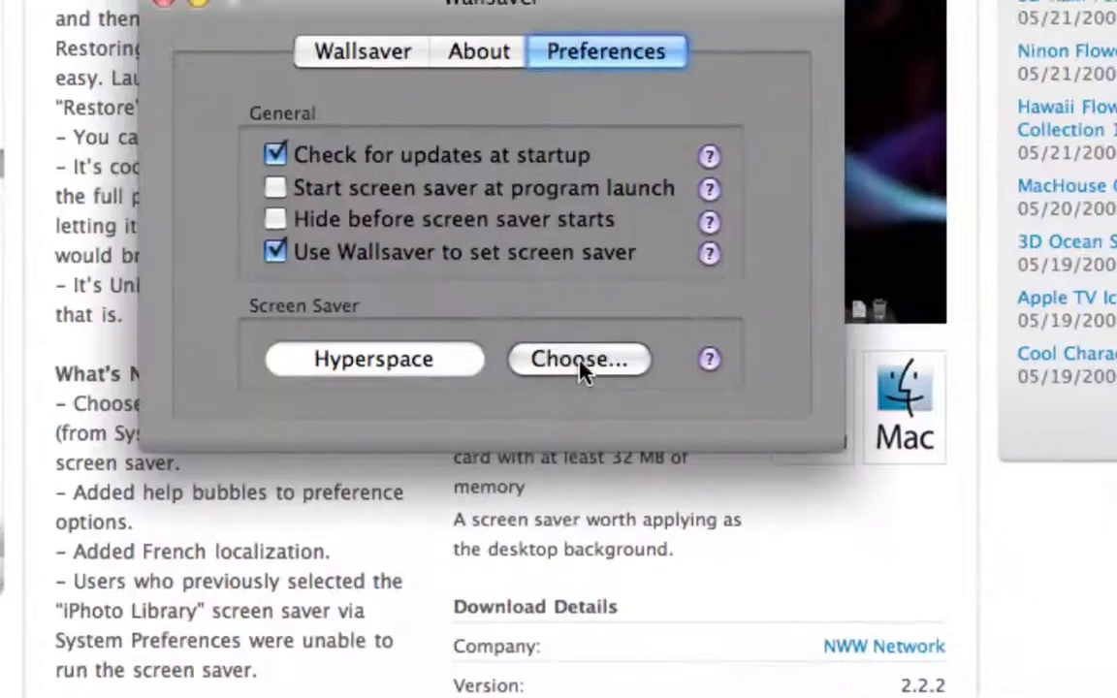
click(578, 359)
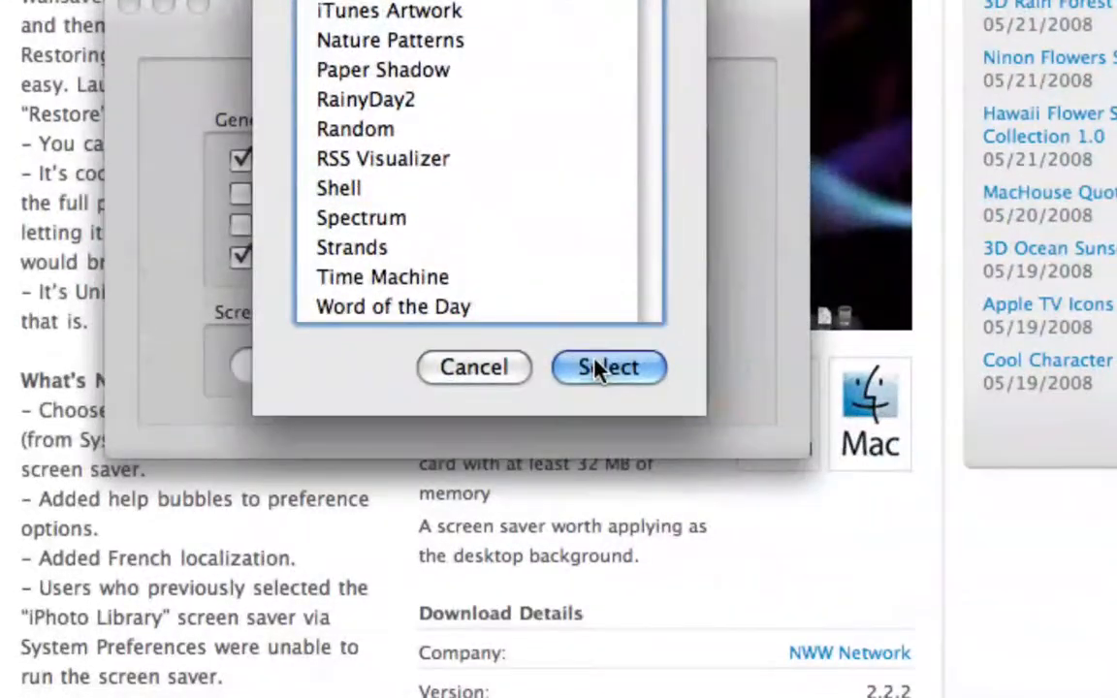
click(609, 369)
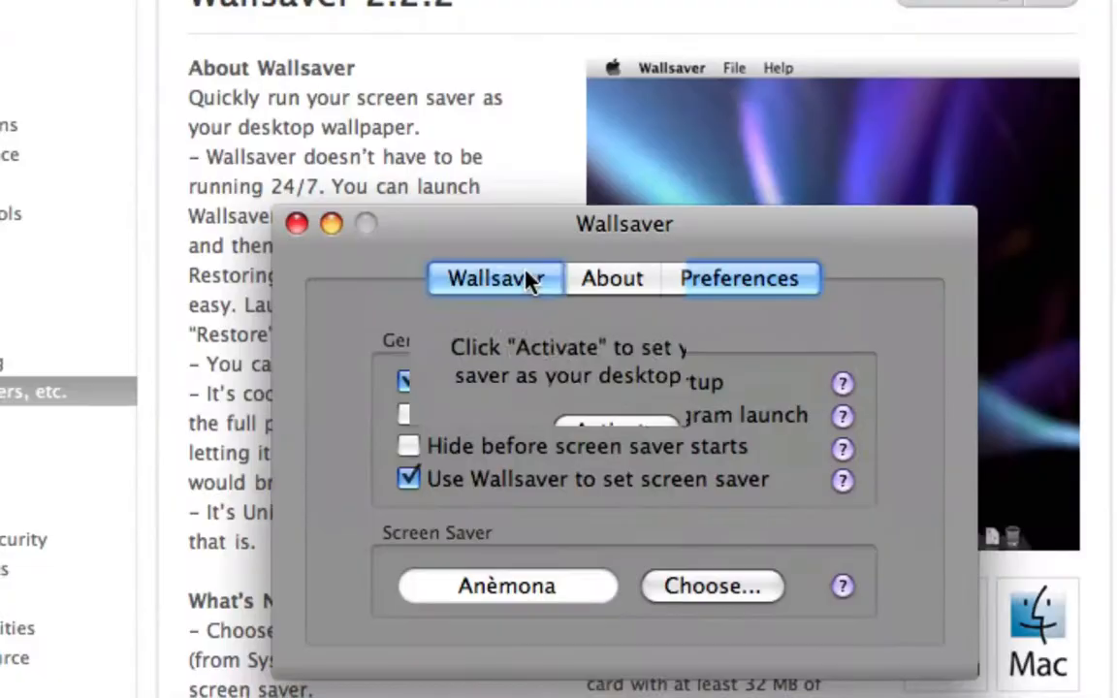
click(495, 279)
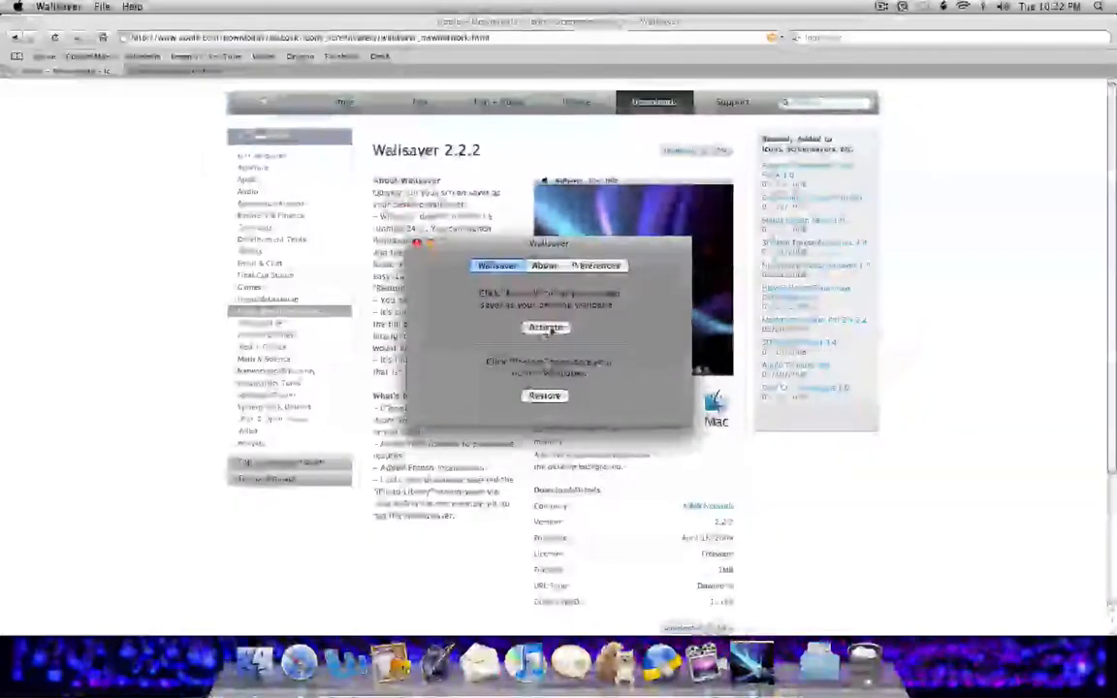
click(545, 326)
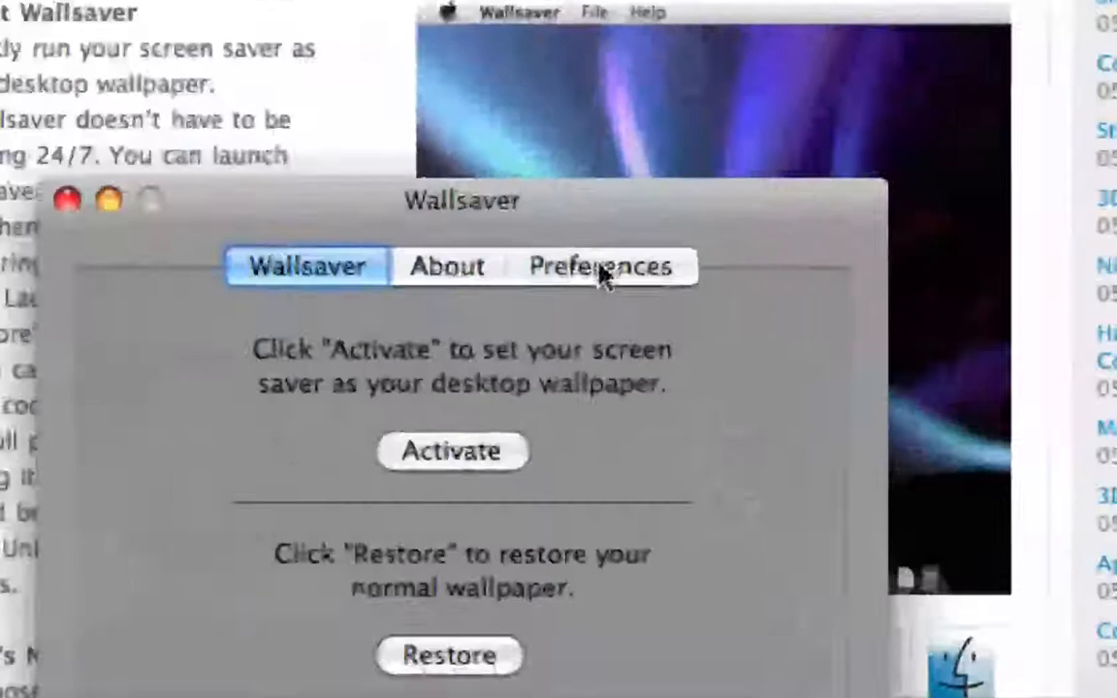
Choose Time Machine as the screen saver, activate it and confirm the restart in the alert.
click(601, 267)
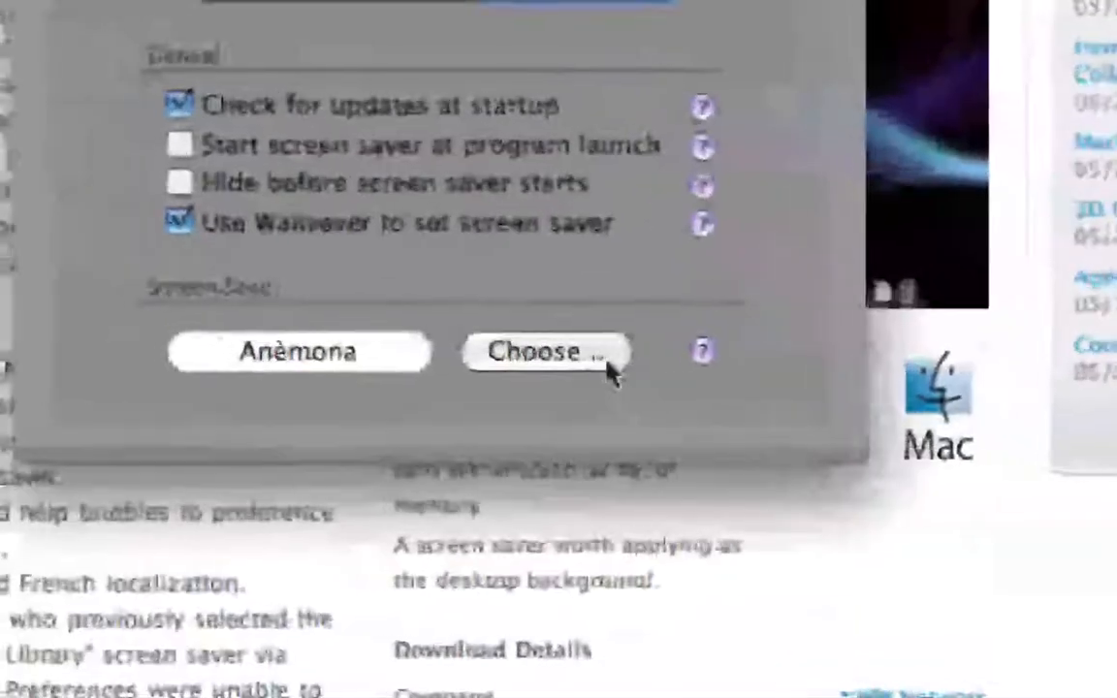
click(547, 351)
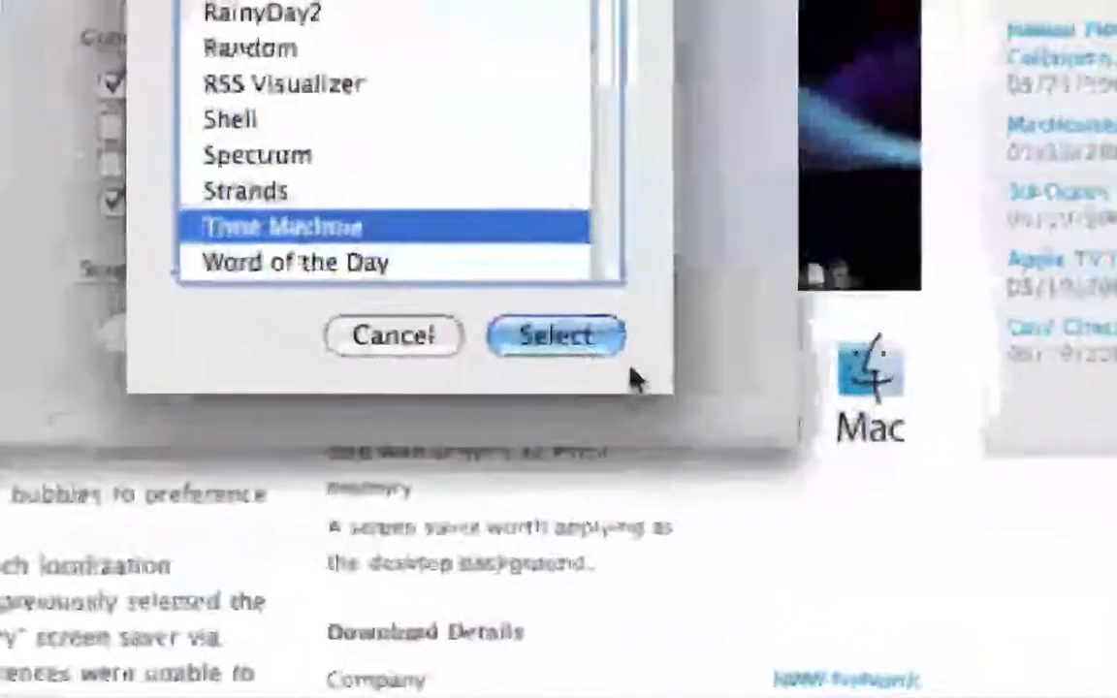
click(554, 335)
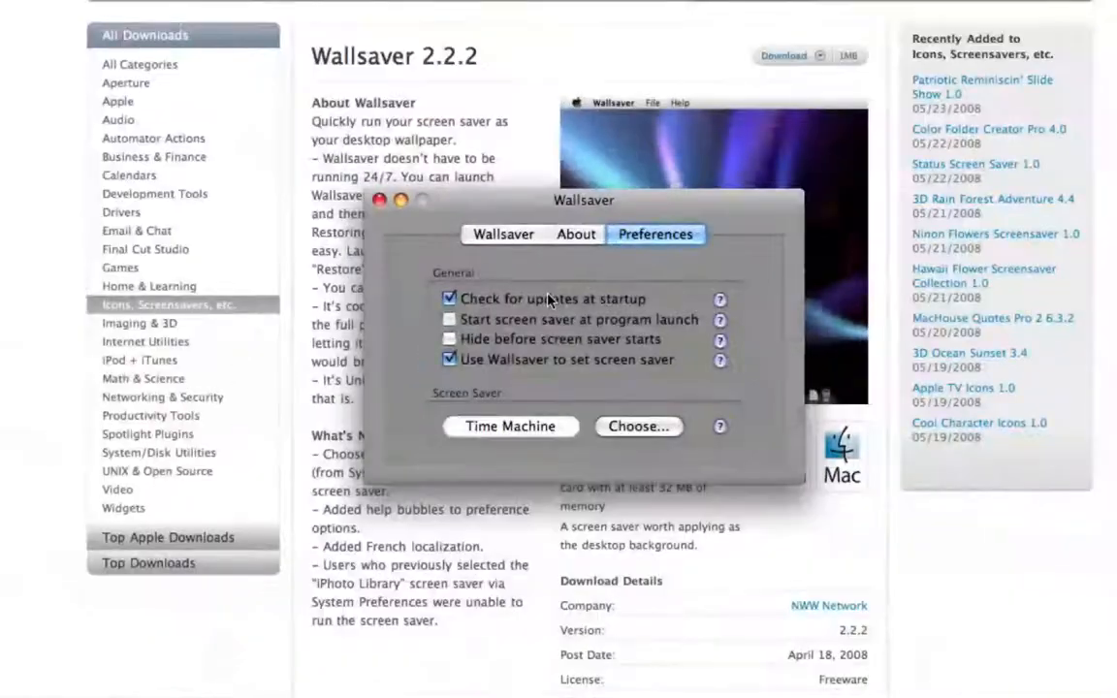
click(504, 233)
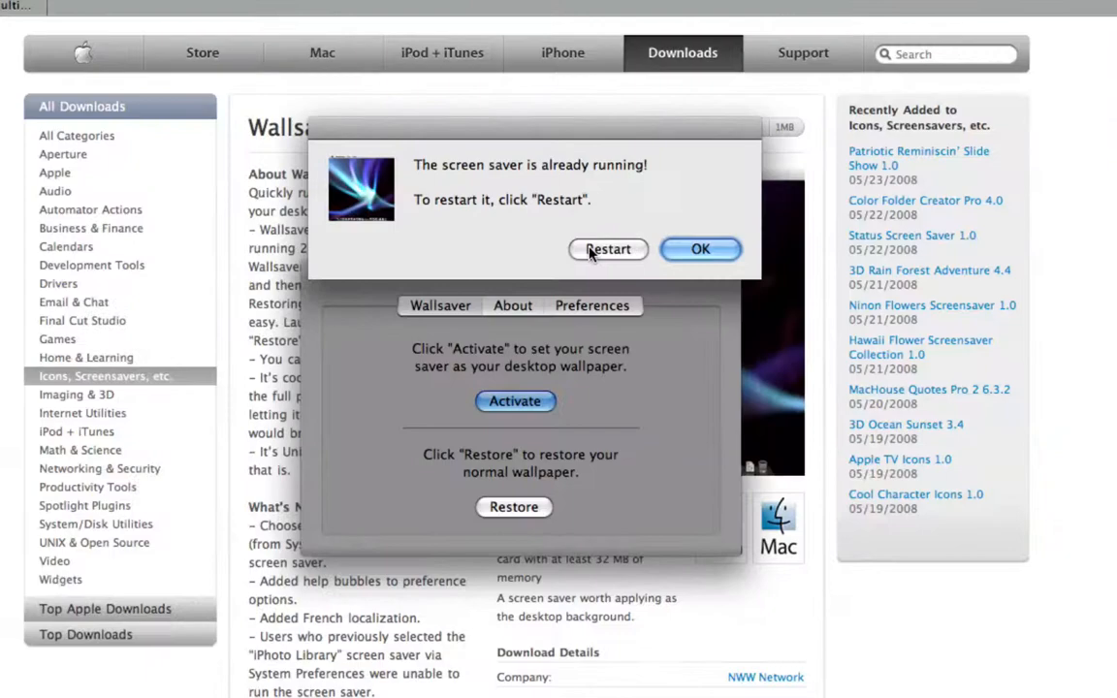
click(609, 248)
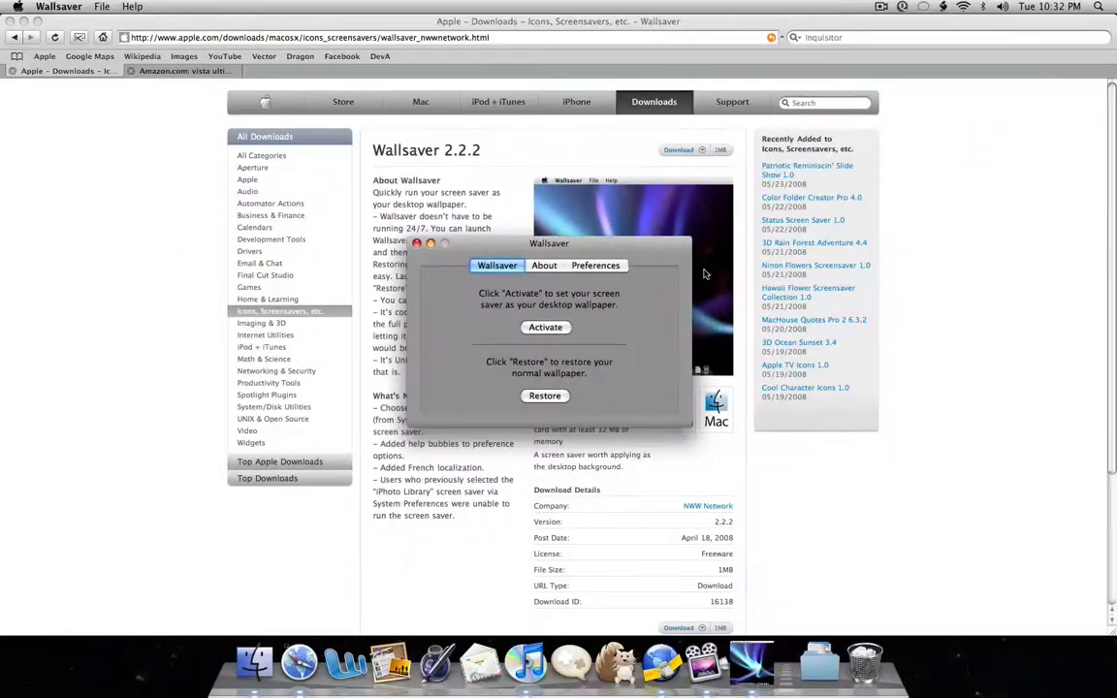
click(545, 325)
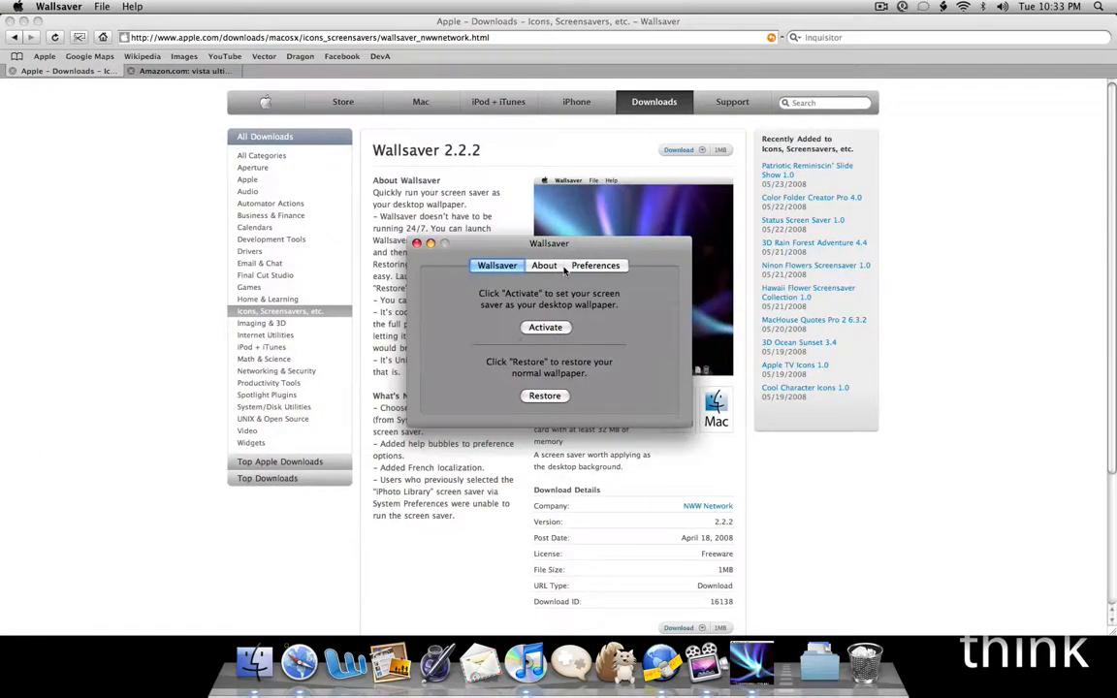
Pick Anèmona again as the chosen screen saver, replacing Time Machine, and return to Activate/Restore.
click(596, 266)
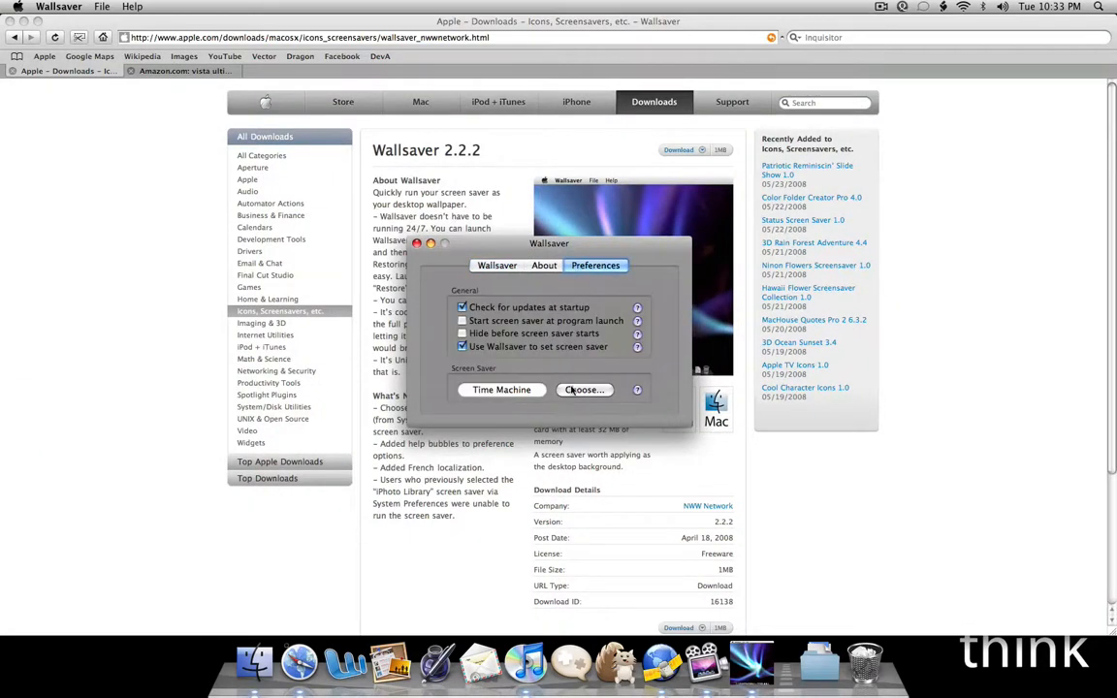
click(583, 388)
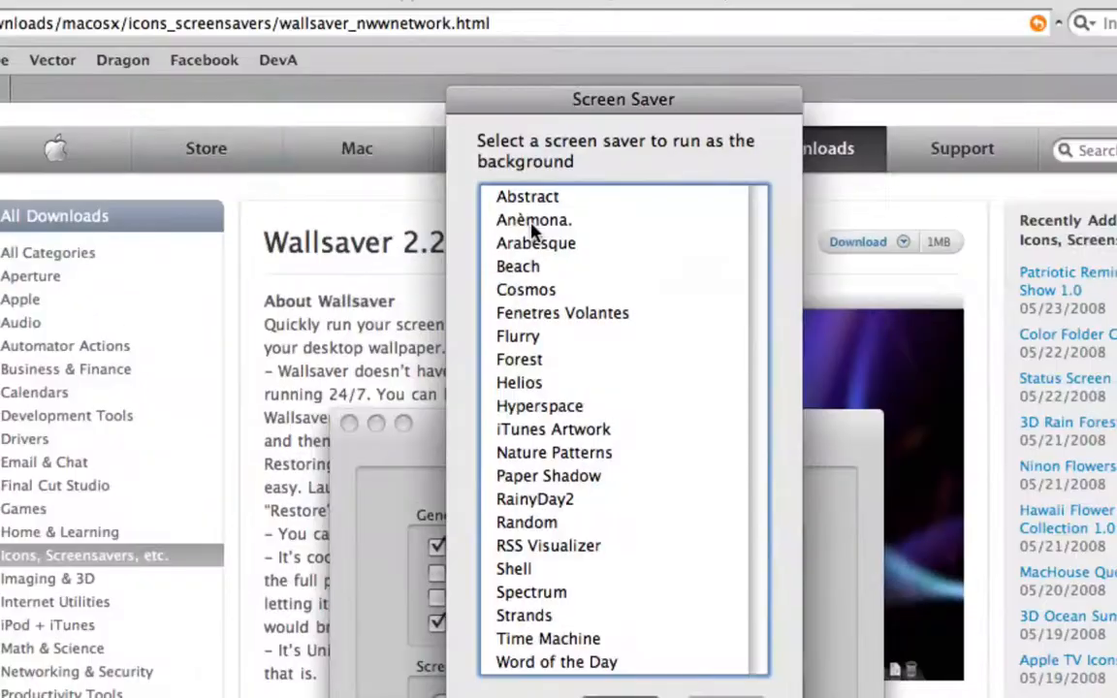
click(532, 219)
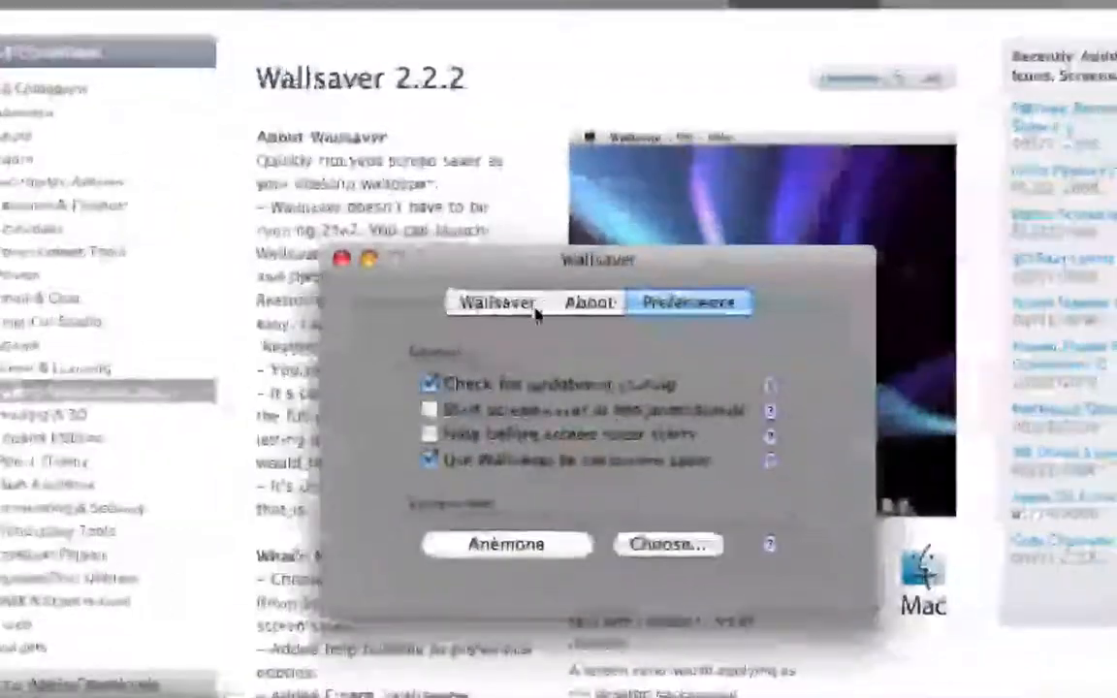
click(496, 303)
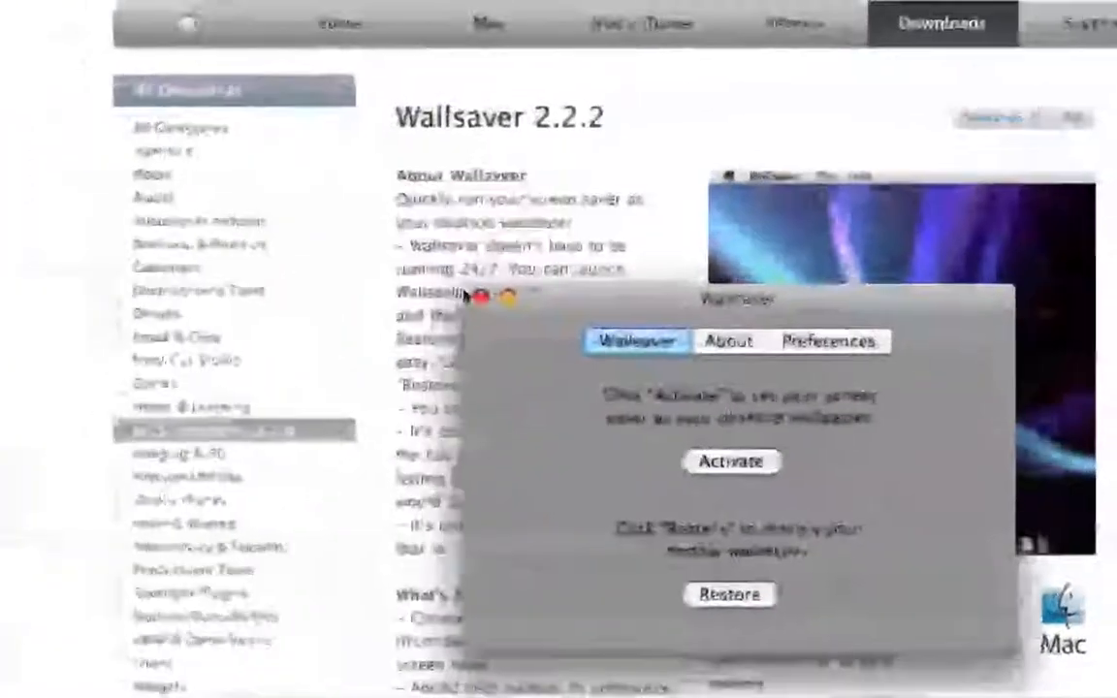